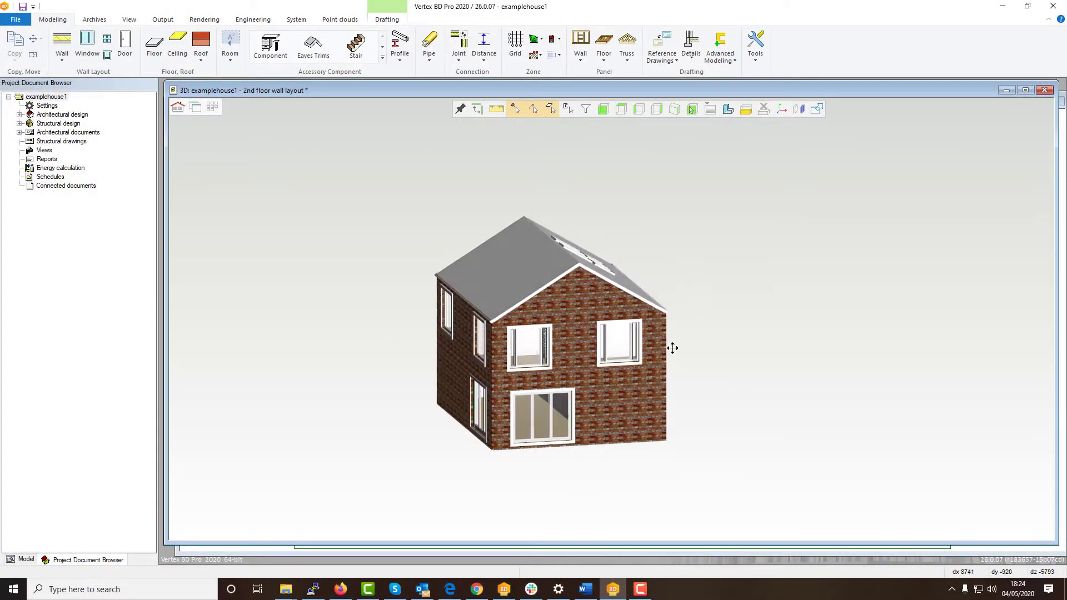
- Orbit to the long side, select an upper gable wall to review Clip and Stretch, then deselect
drag(673, 348, 733, 345)
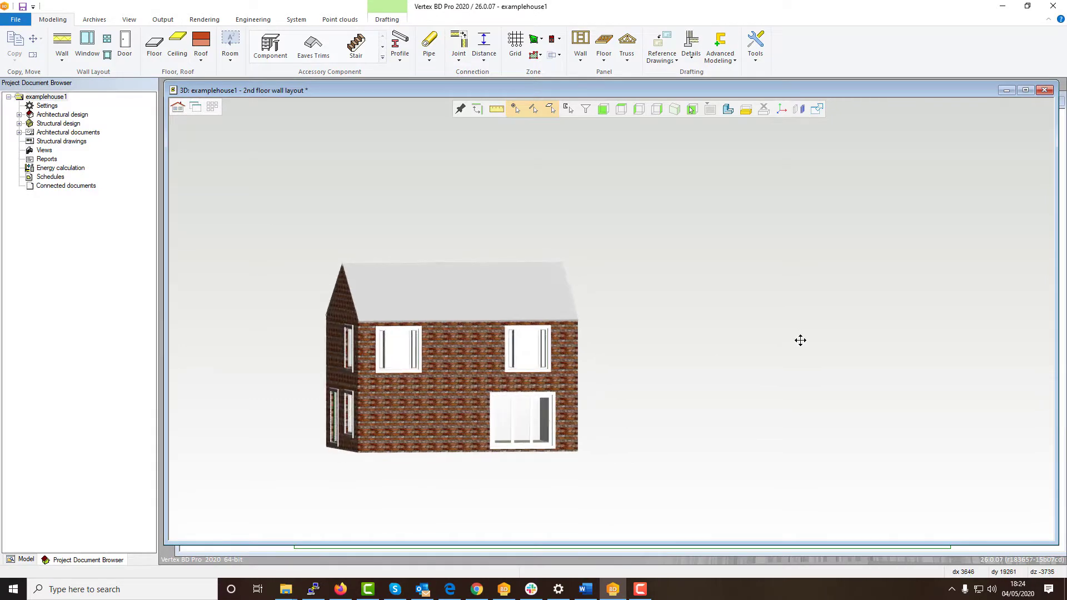
drag(801, 341, 879, 342)
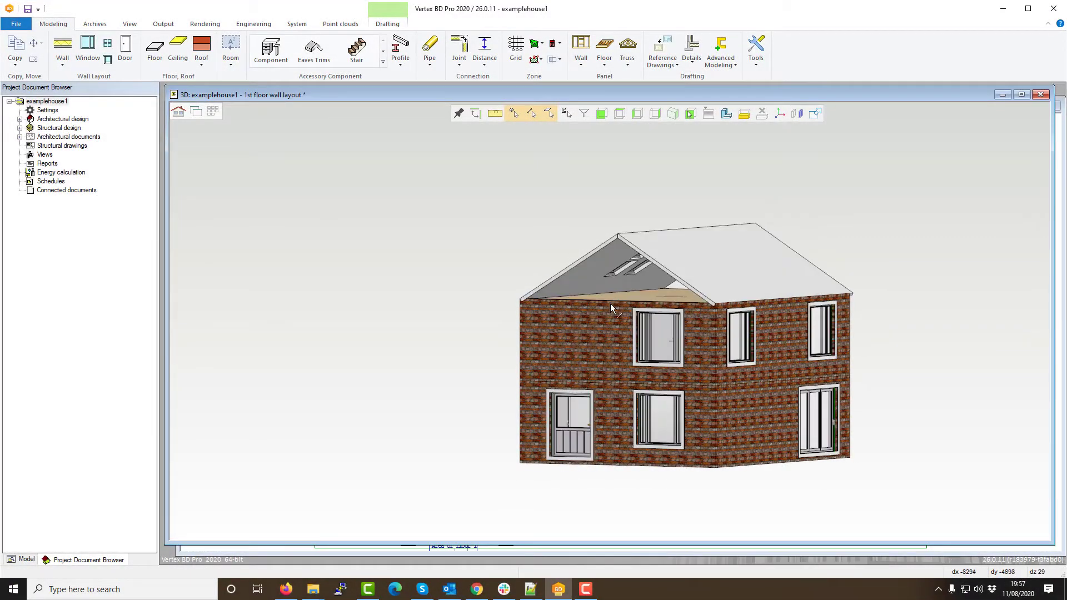
click(606, 334)
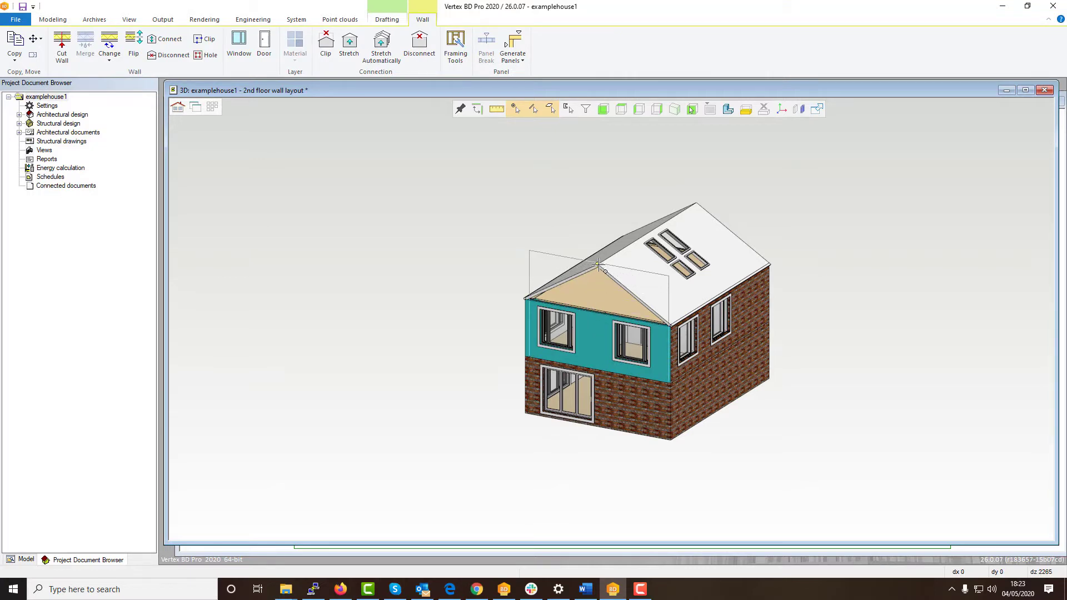
click(52, 19)
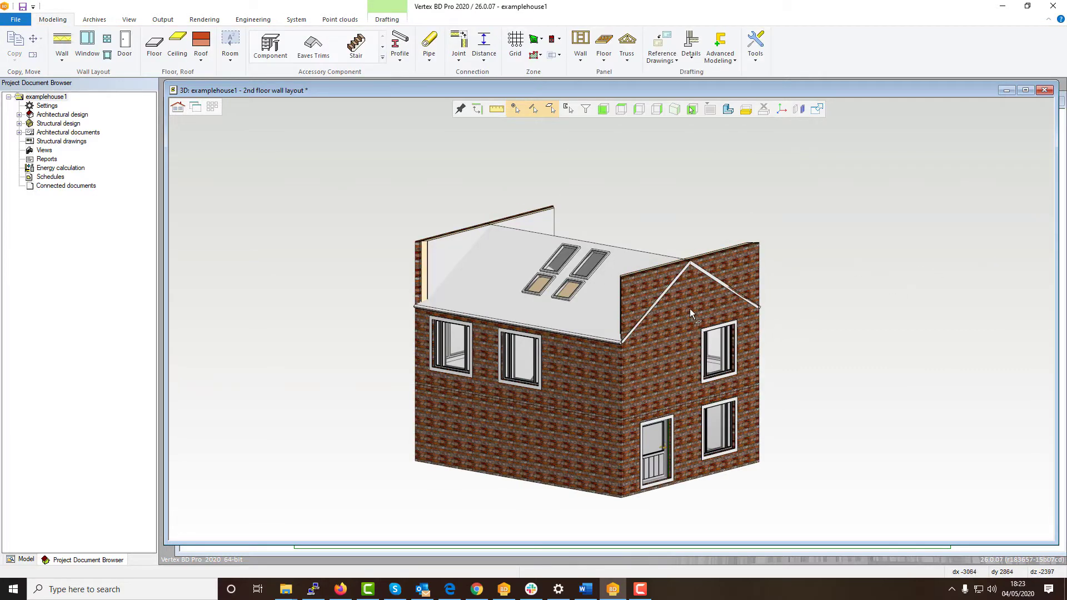
- Clip the right gable wall with the roof, Top end, Bottom side, 0 offset
right_click(691, 313)
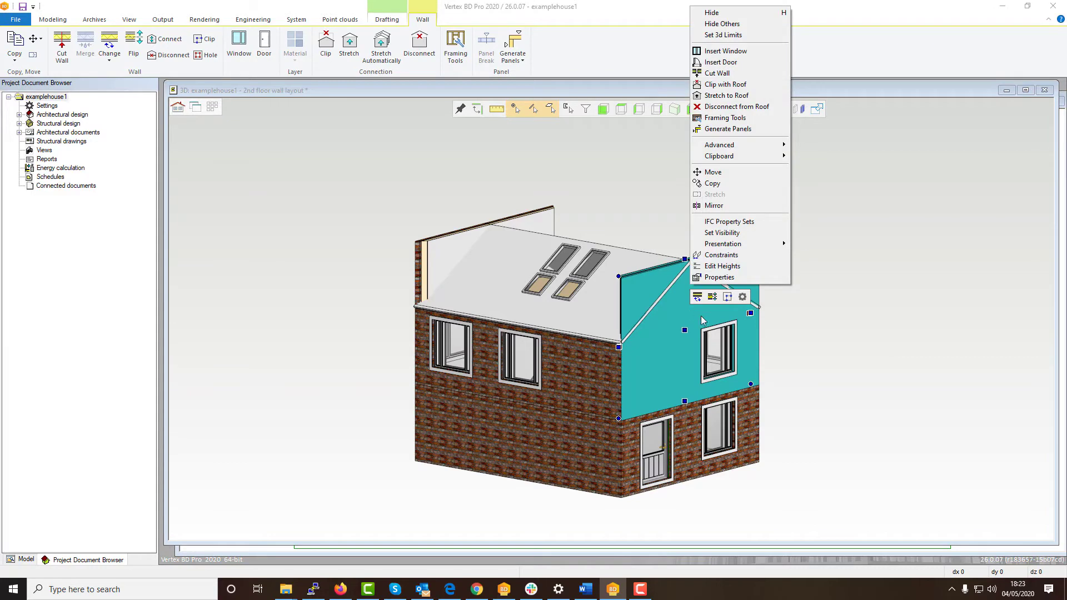
mouse_move(725, 84)
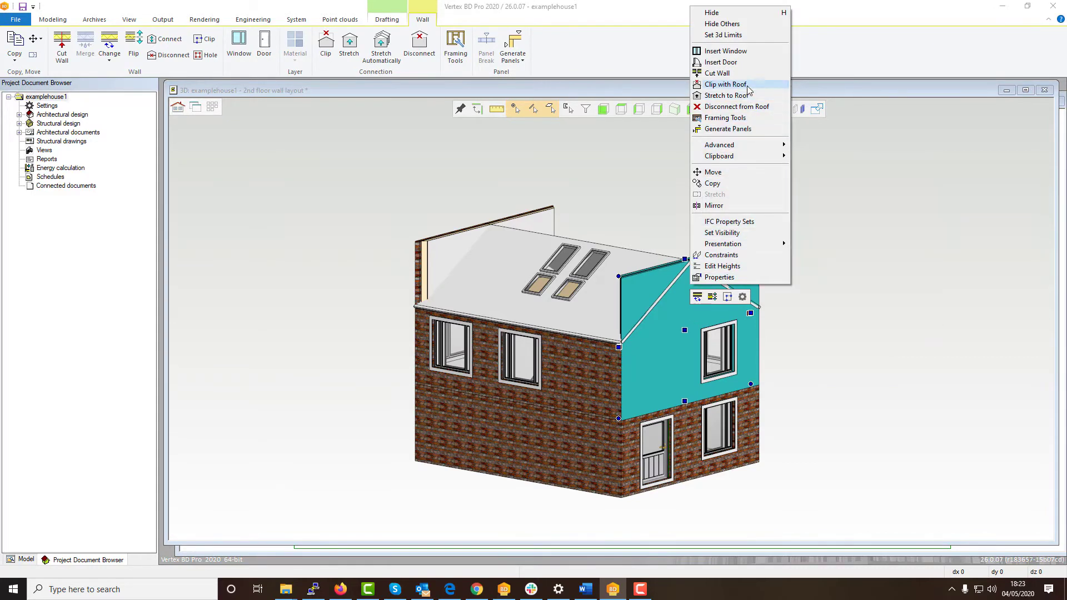
click(725, 84)
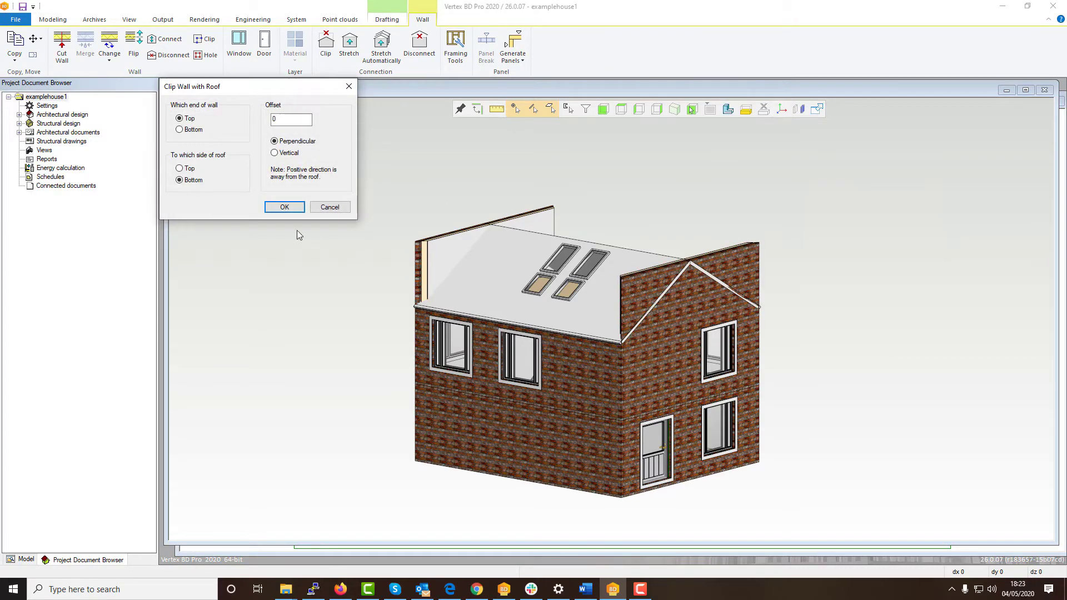
click(284, 207)
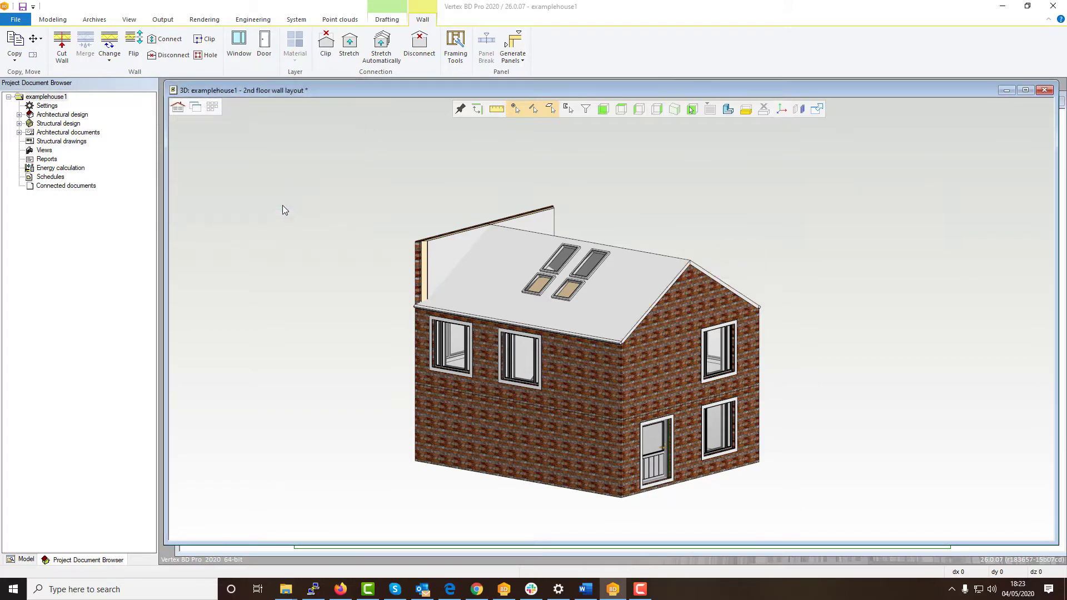
click(52, 19)
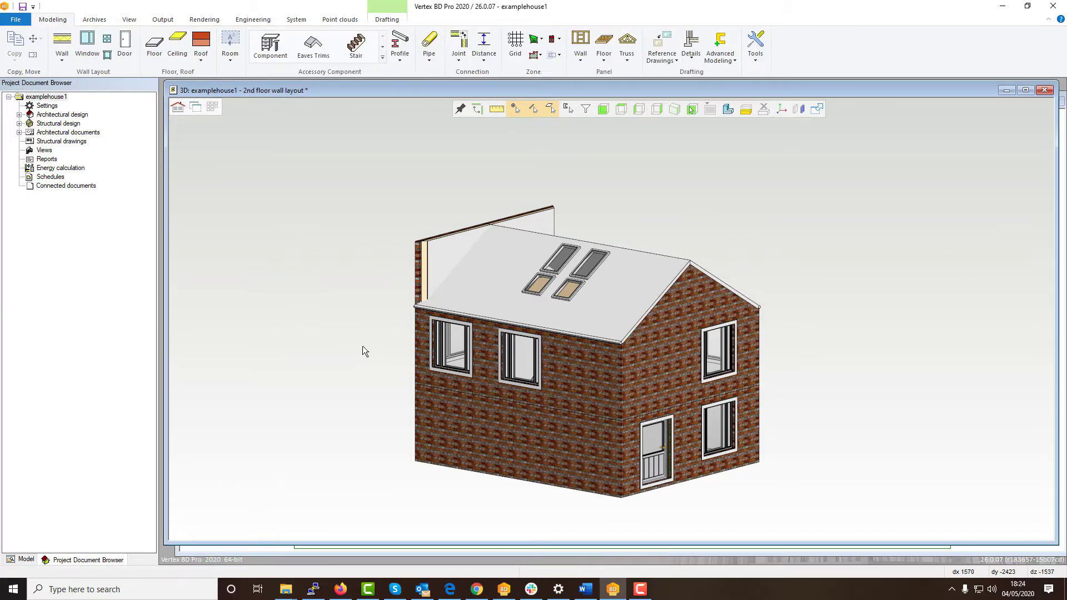
mouse_move(340, 359)
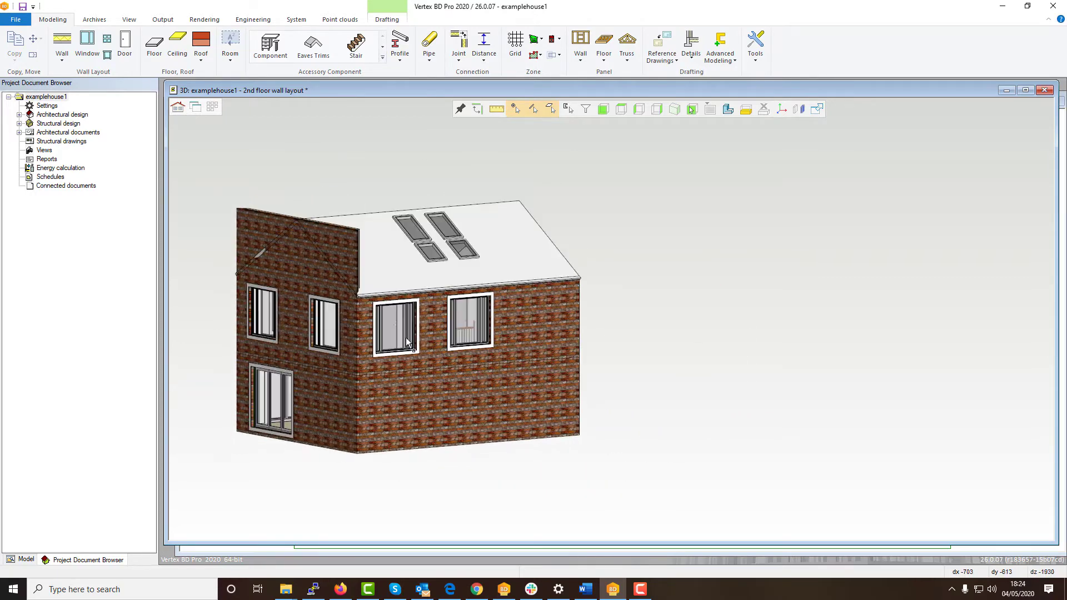
- Clip the left gable wall with the roof and orbit to face the gable end
right_click(405, 341)
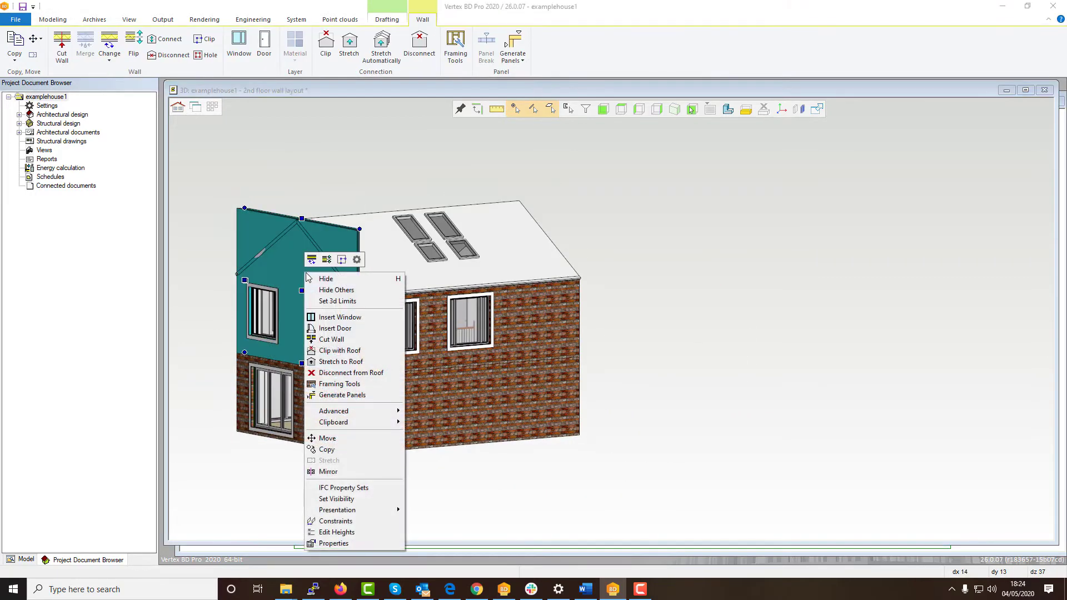
click(339, 350)
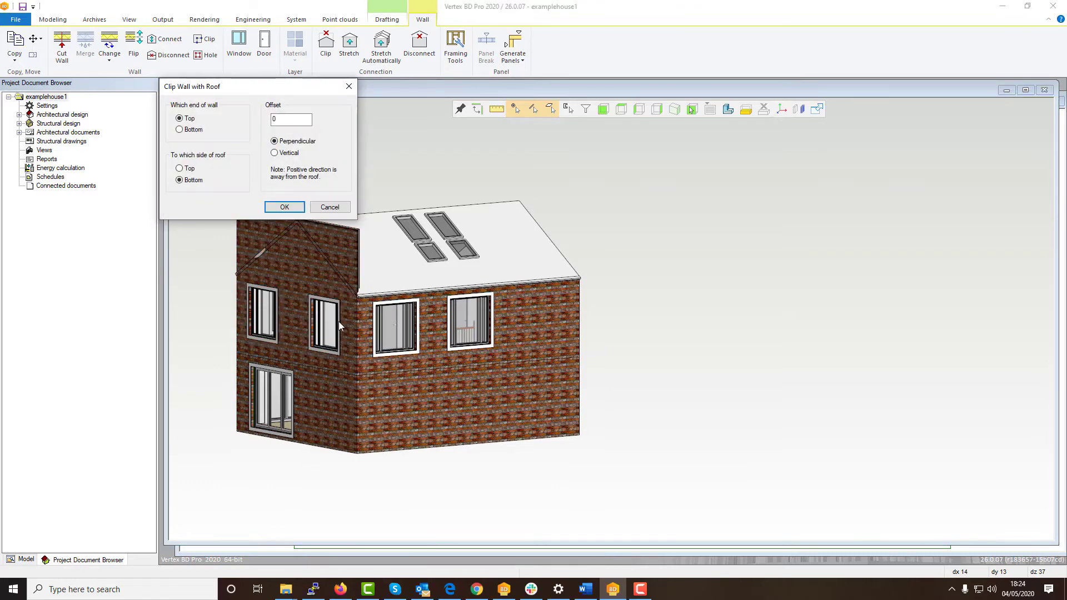
click(284, 207)
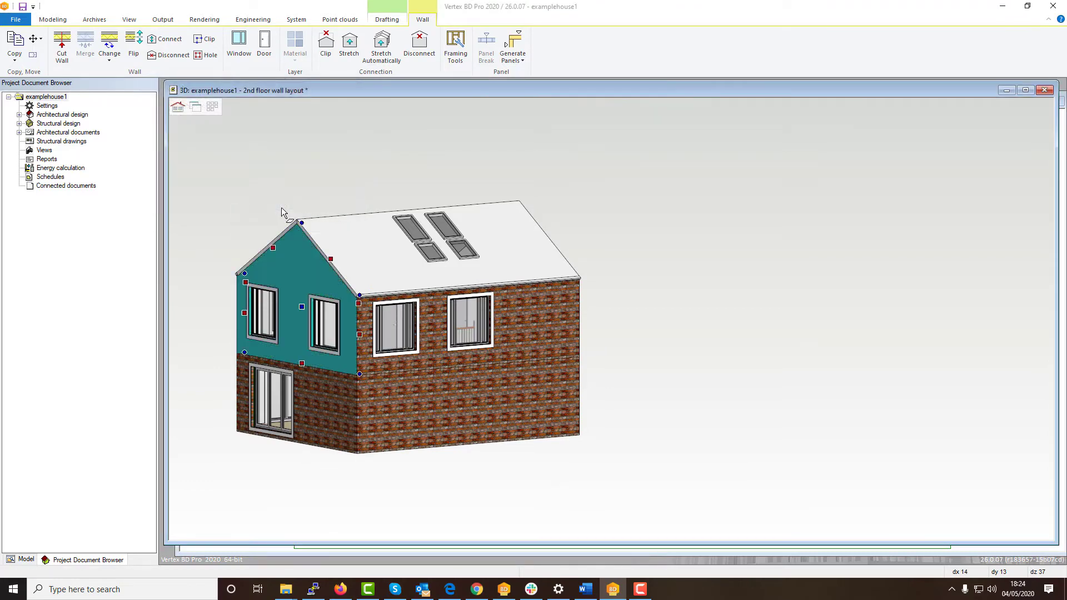
click(52, 19)
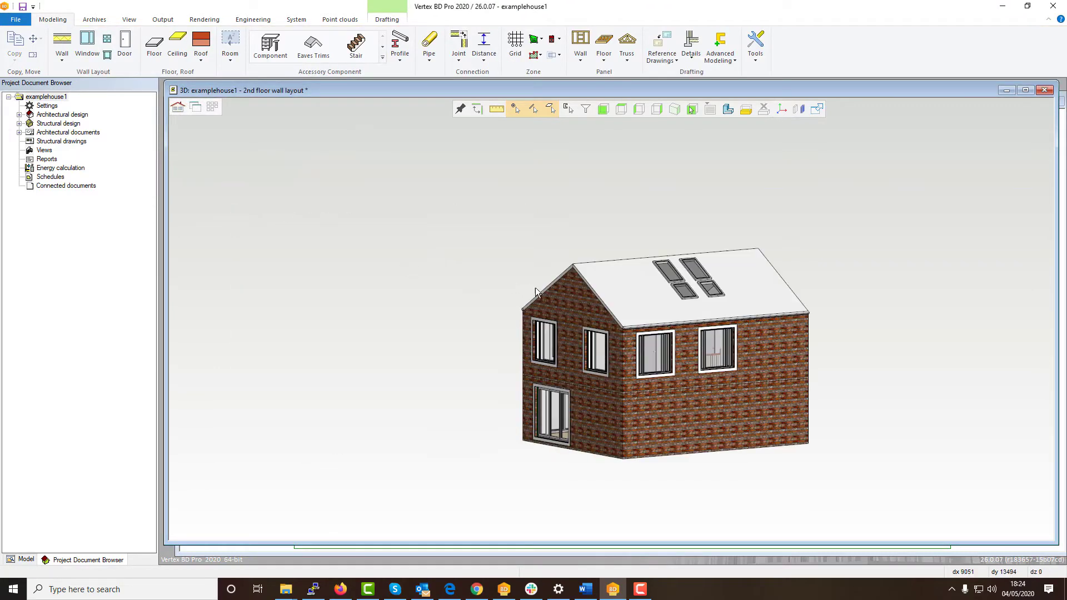
drag(537, 293, 572, 343)
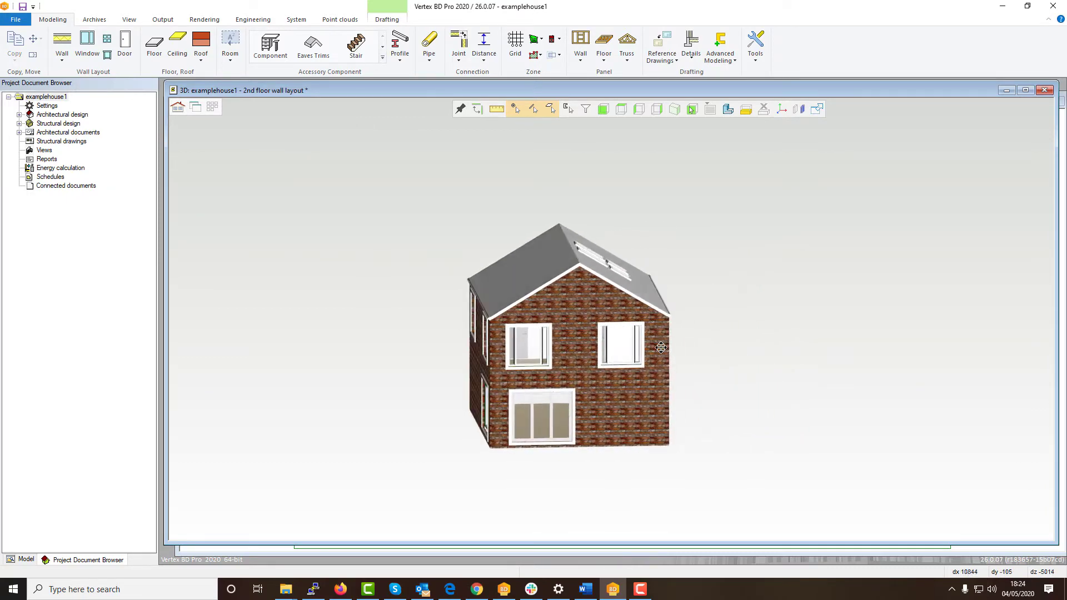
- Orbit to the gable front and stretch the upper wall to the roof (Top end, 0 offset)
drag(660, 347, 727, 346)
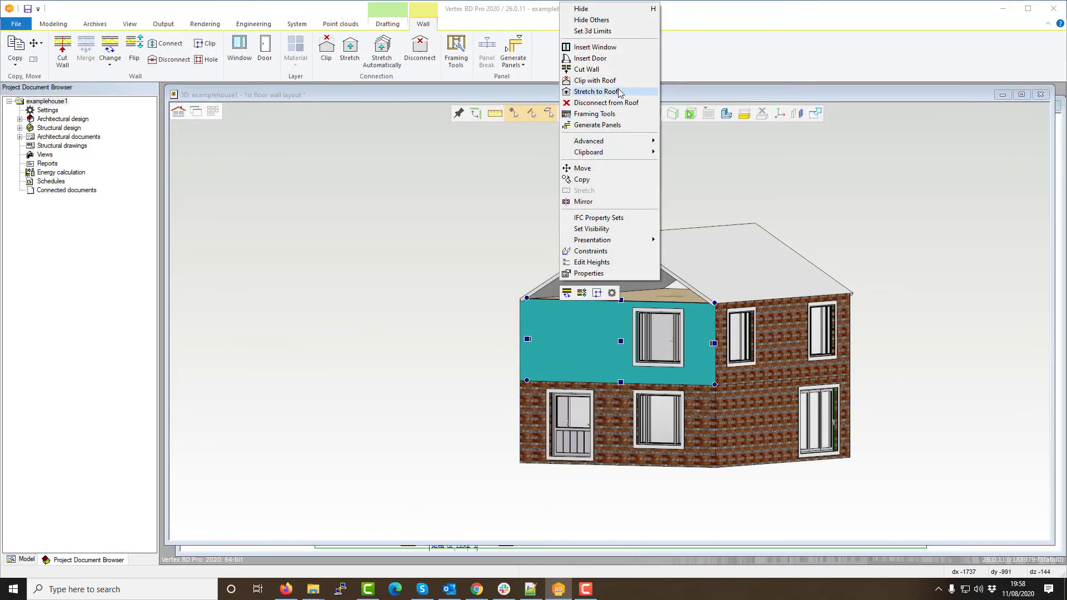
click(595, 91)
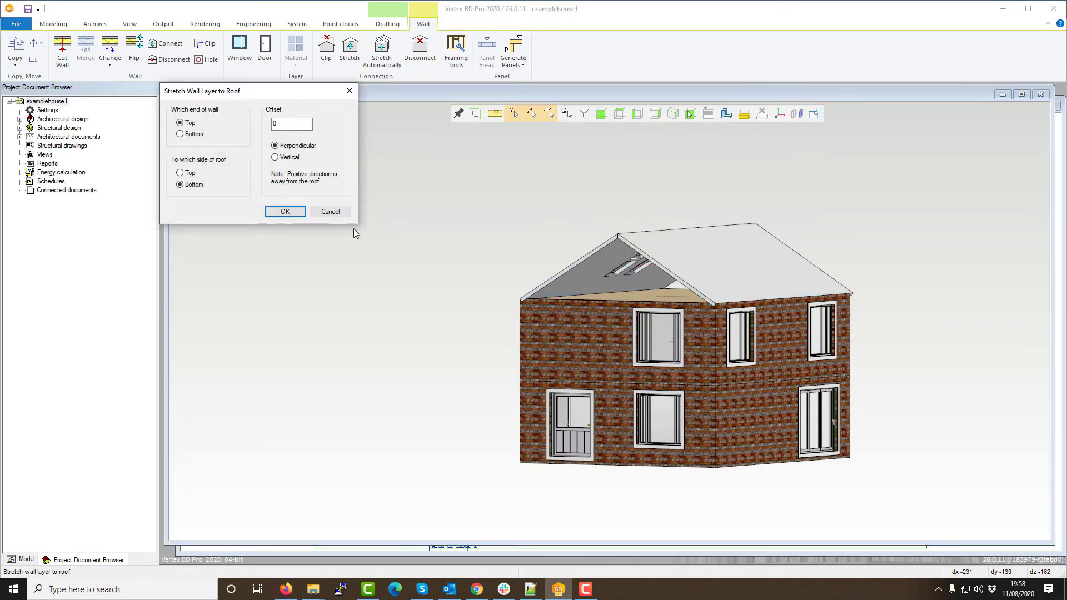
click(284, 212)
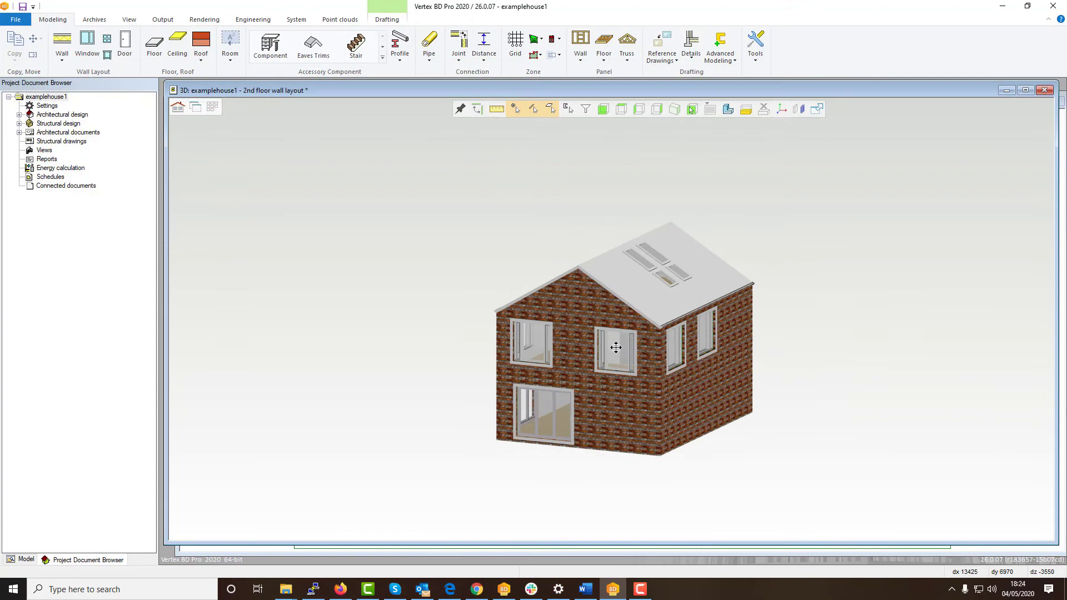
drag(616, 348, 696, 345)
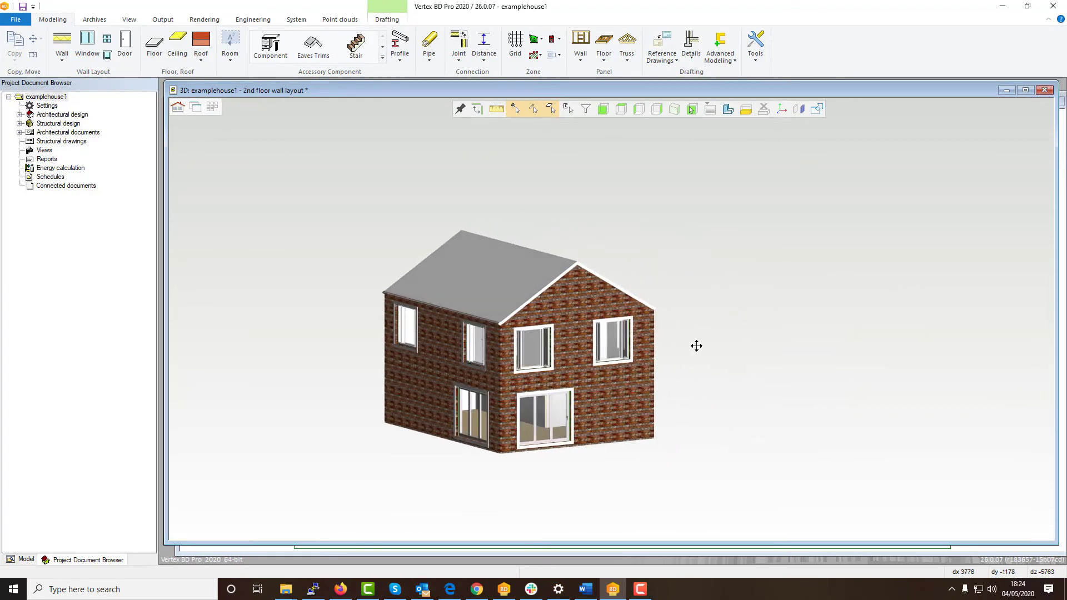
drag(697, 345, 758, 343)
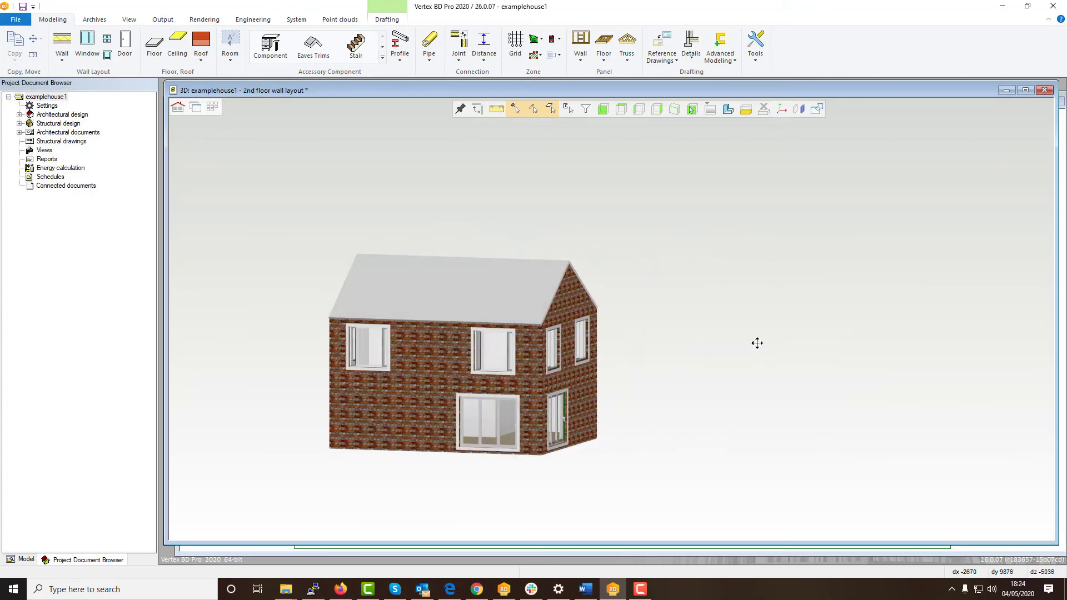
drag(757, 343, 830, 343)
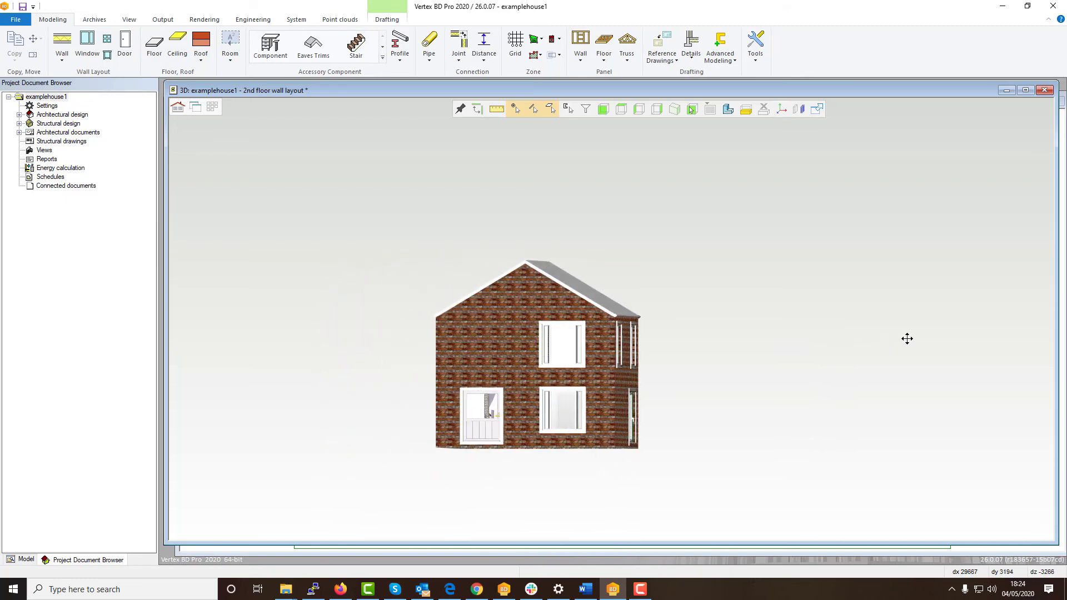
drag(907, 339, 964, 344)
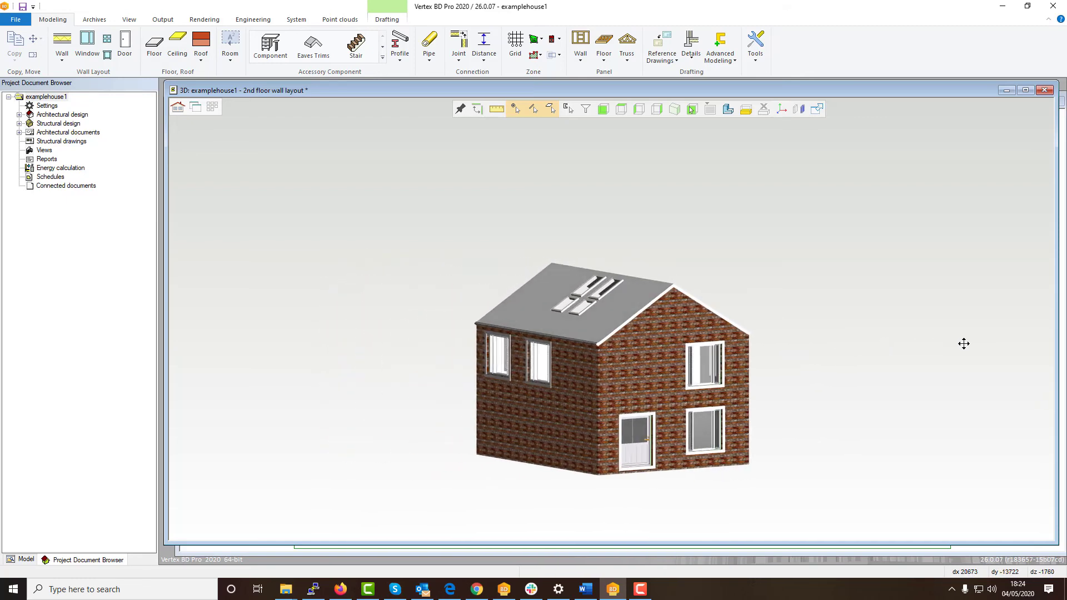